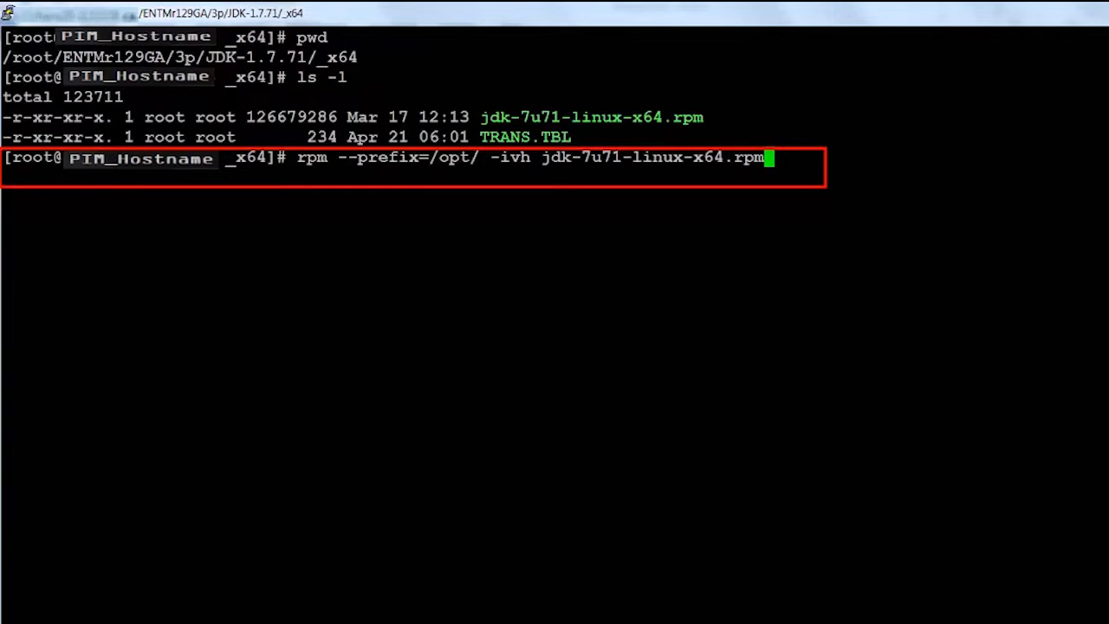
Step: Run rpm --prefix=/opt/ -ivh jdk-7u71-linux-x64.rpm to install JDK 7u71 under /opt
key(enter)
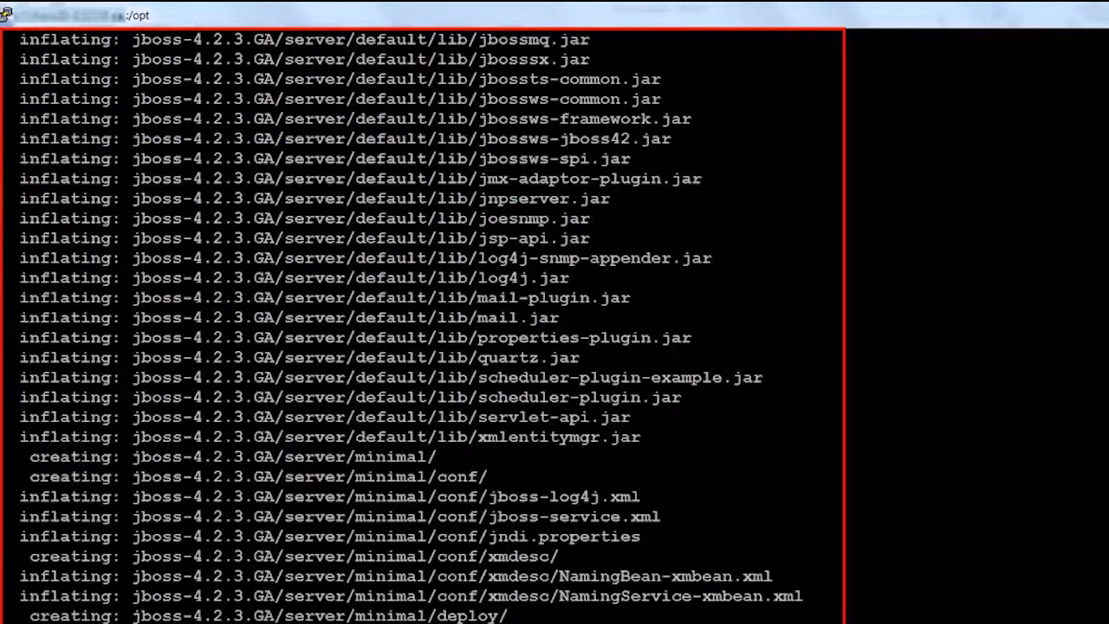
Step: Scroll the listing of /opt/jboss-4.2.3.GA to confirm the bin, lib and server folders
scroll(down, 3)
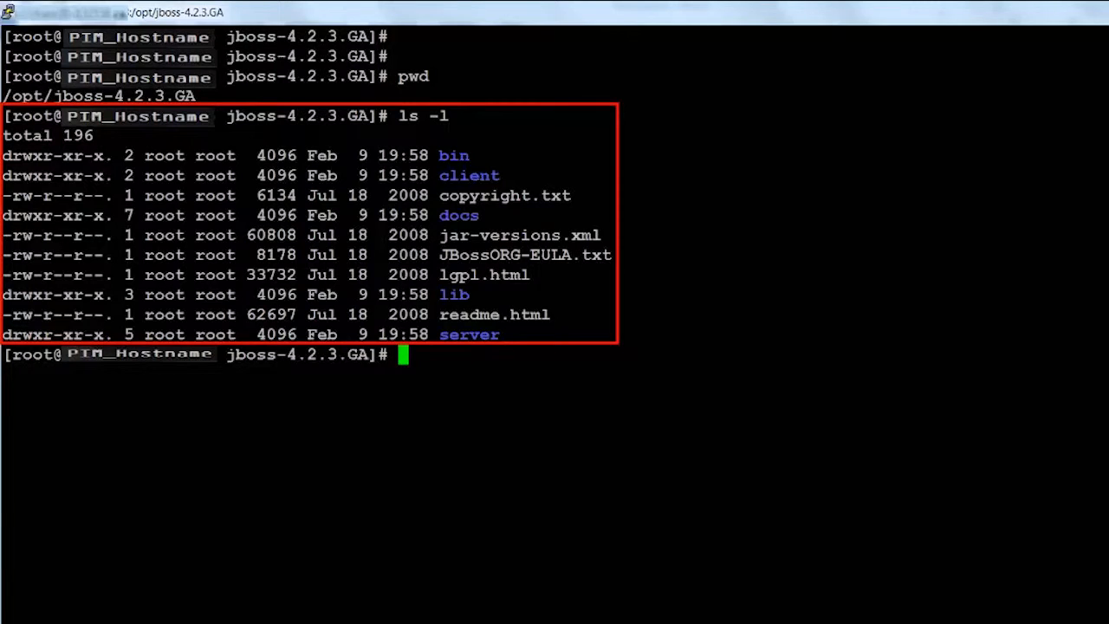
Step: View jboss-web.deployer/server.xml in vi and scroll to the Connector port 8080 entry
text(vi /opt/jboss-4.2.3.GA/server/default/deploy/jboss-web.deployer/server.xml)
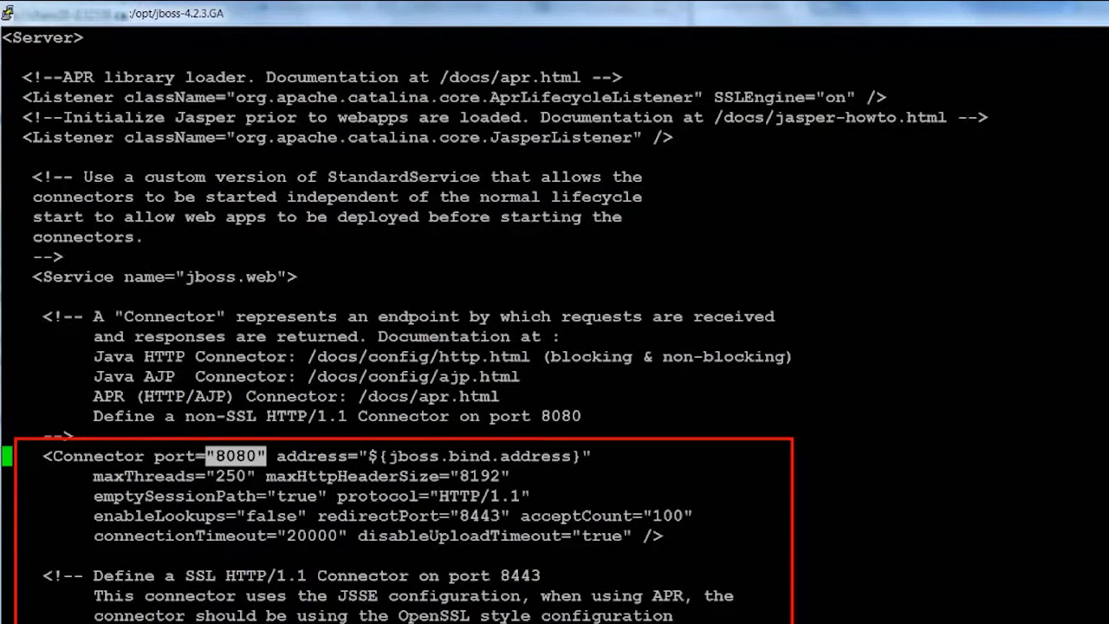
scroll(down, 3)
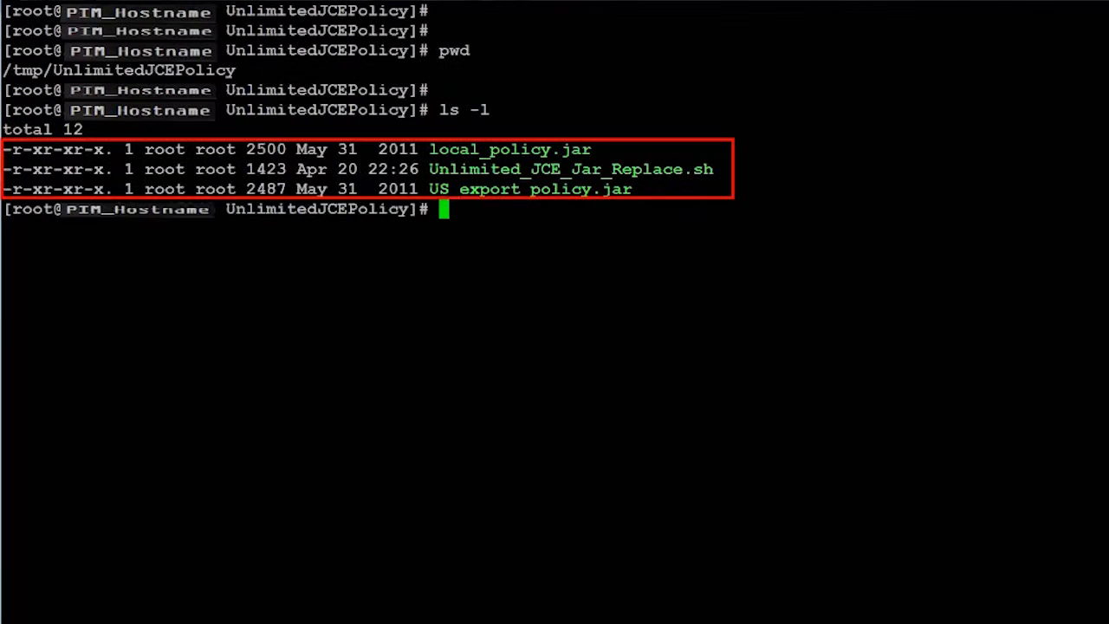
Step: Give the JCE replacement script JRE path /opt/jdk1.7.0_71/jre and backup path /opt/jdk1.7.0_71/jre/backup
text(/opt/jdk1.7.0_71/jre)
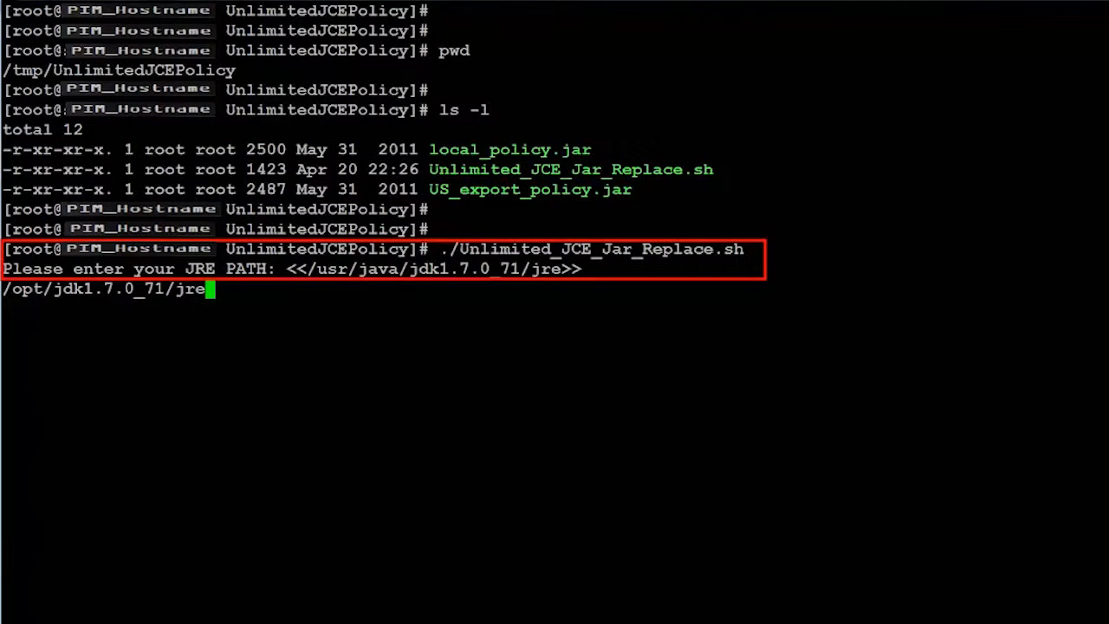
text(/opt/jdk1.7.0_71/jre/backup)
text(/tmp/UnlimitedJCEPolicy)
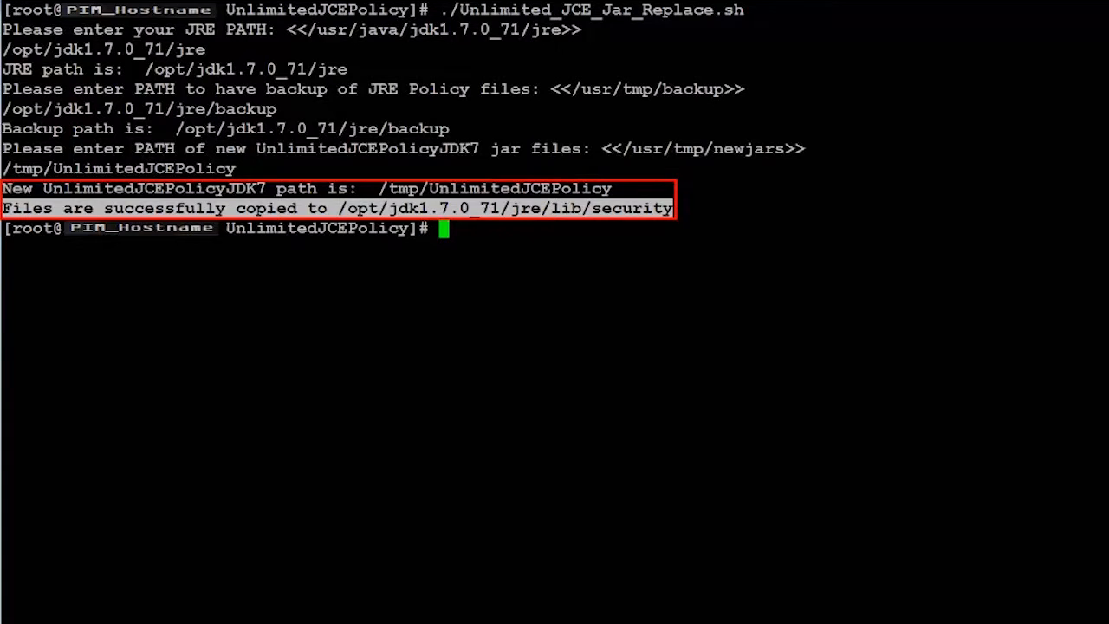
text(ulimit -n 10000)
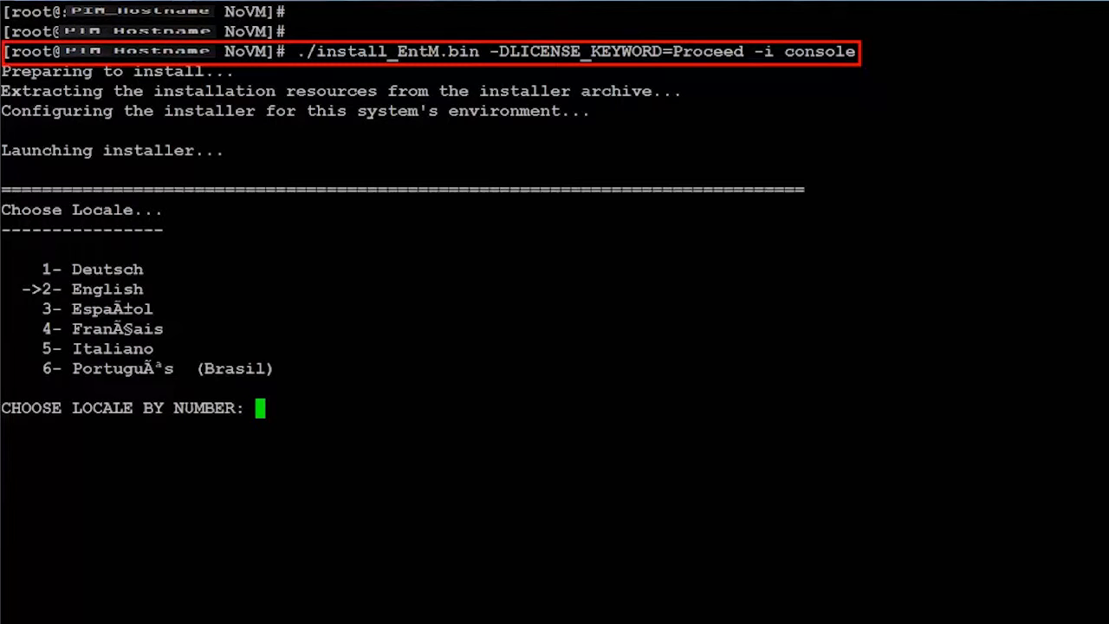
Step: Choose locale 2 (English) in install_EntM.bin console mode and continue past the introduction
text(2)
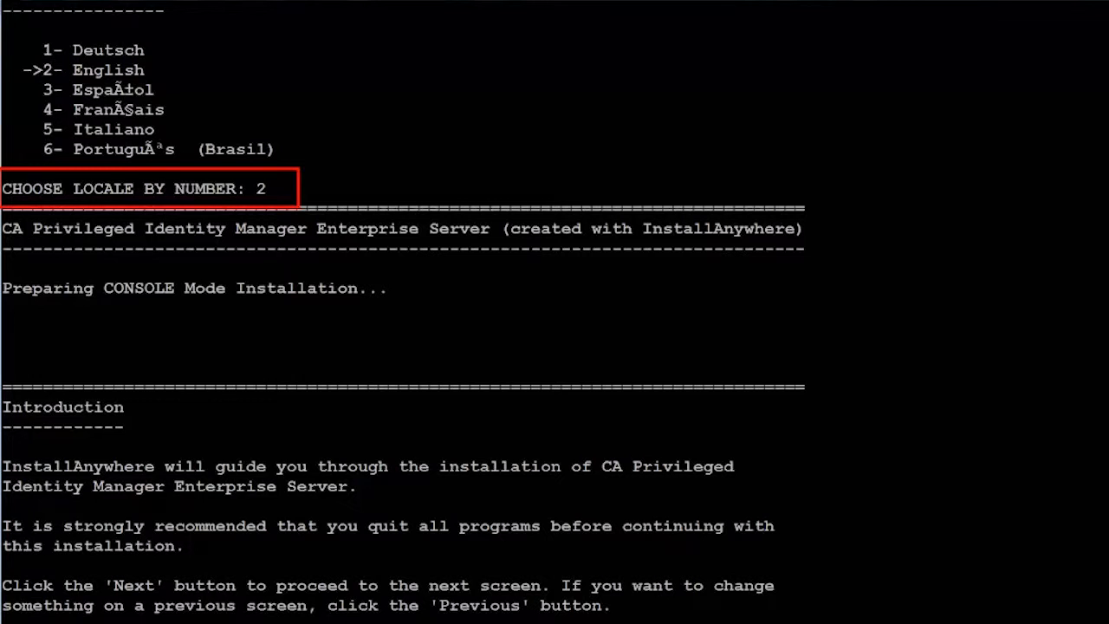
key(enter)
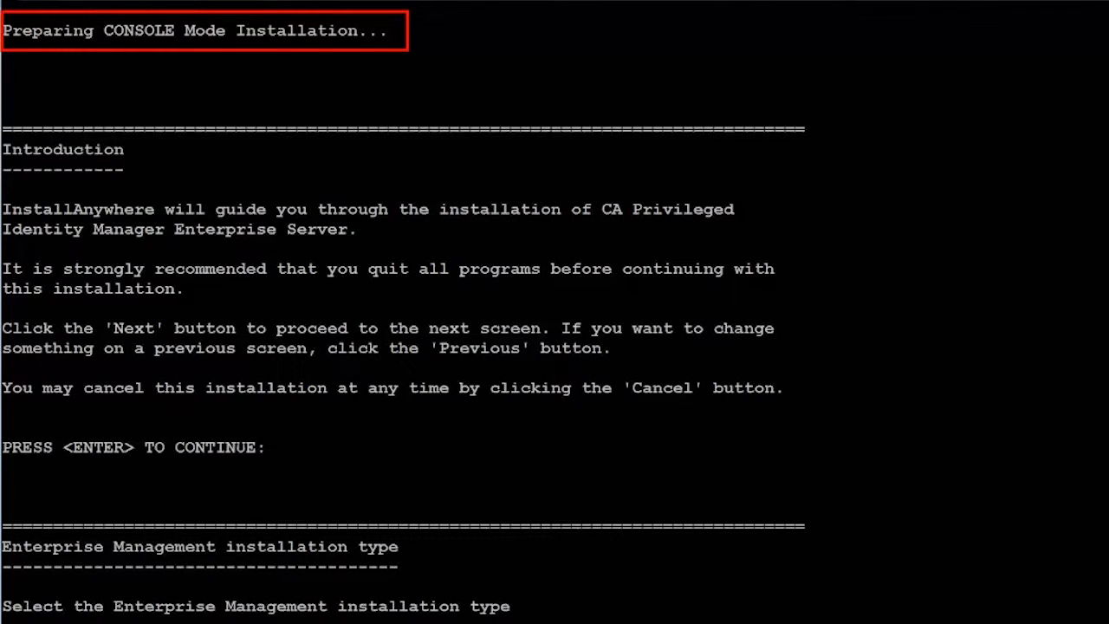
key(enter)
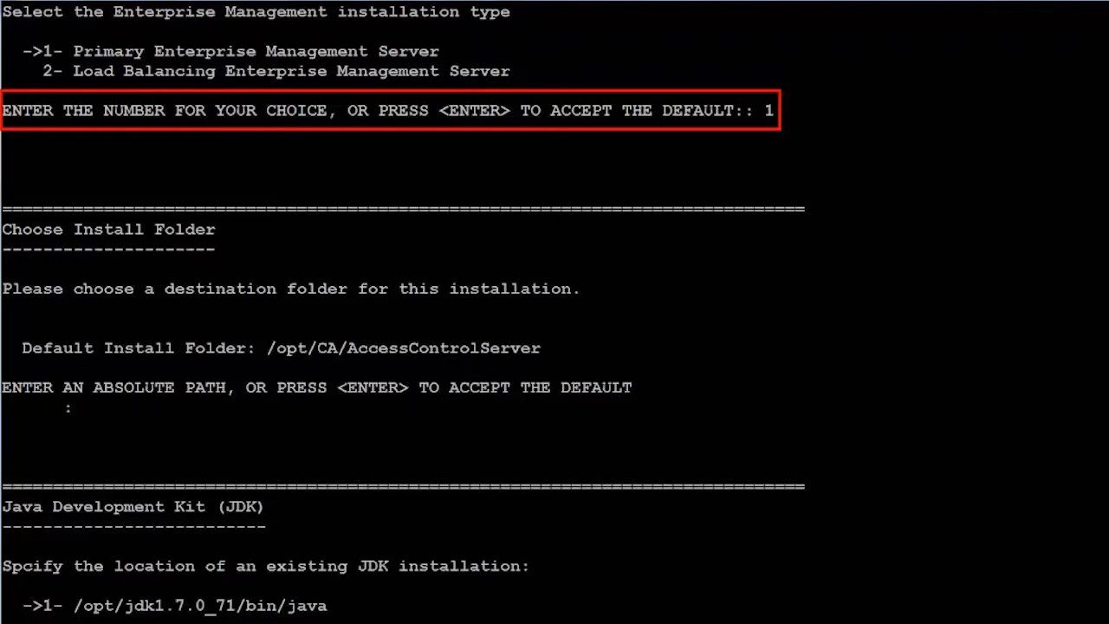
Step: Confirm the Primary Enterprise Management Server type and accept the default folders and JBoss ports 18080, 18443, 11099
key(enter)
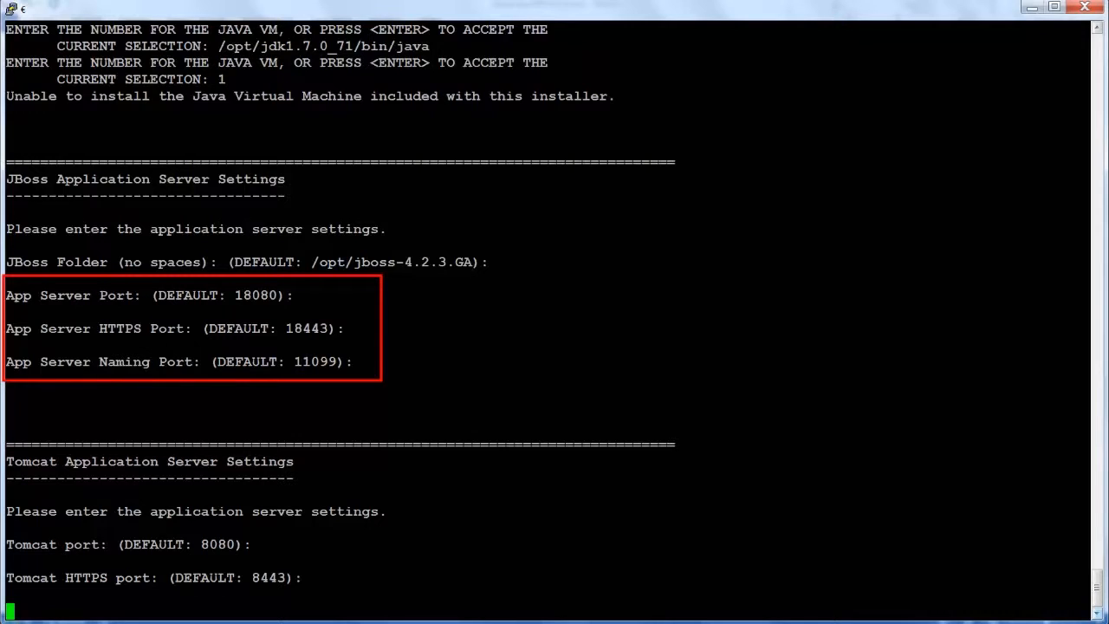
key(enter)
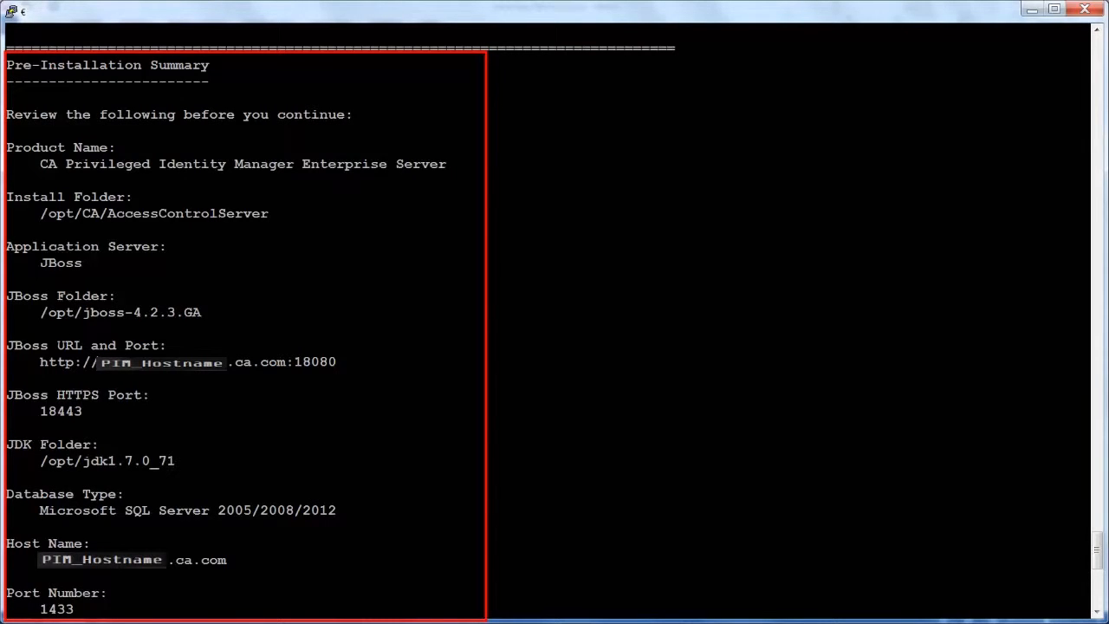
Step: Start the installation from the Pre-Installation Summary into /opt/CA/AccessControlServer
key(enter)
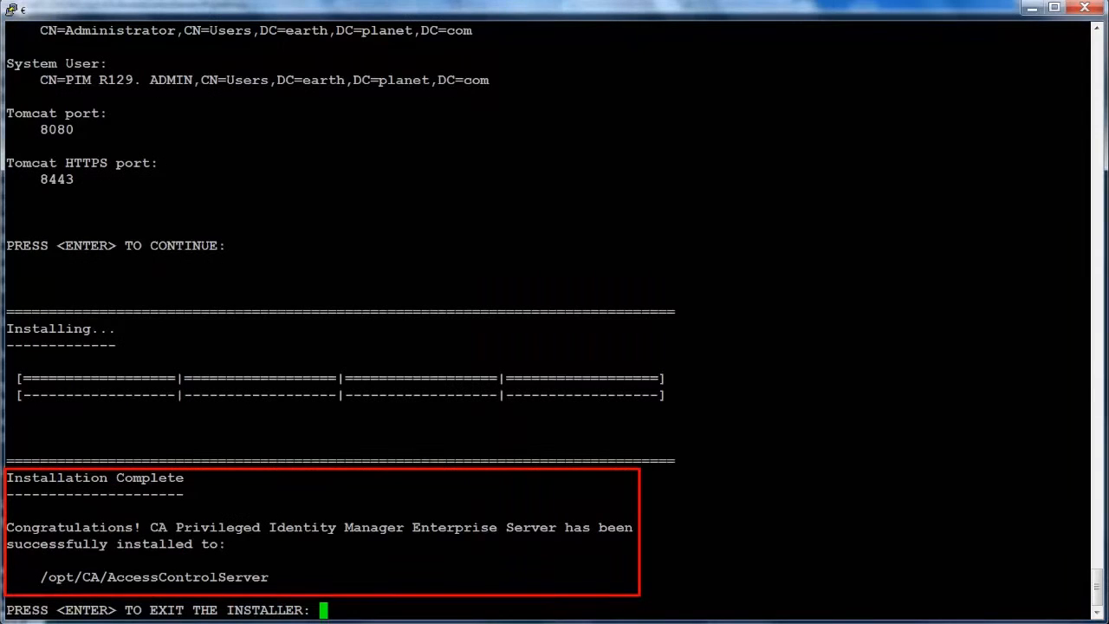